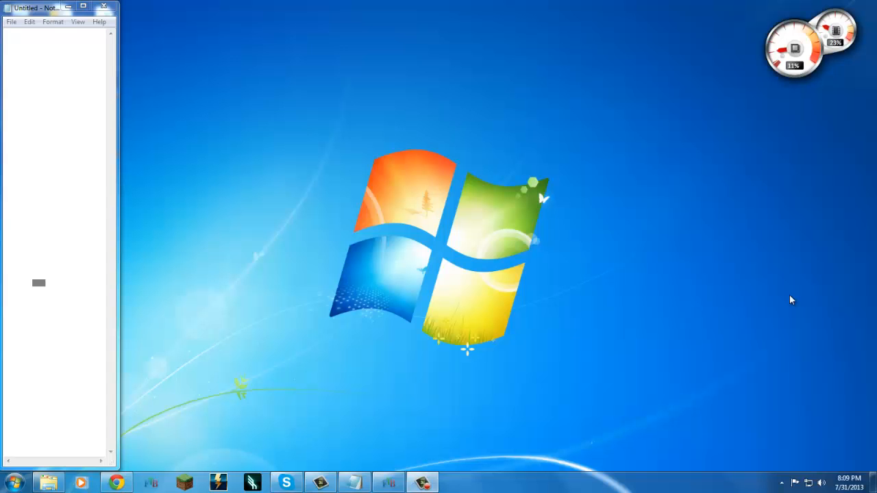
mouse_move(740, 274)
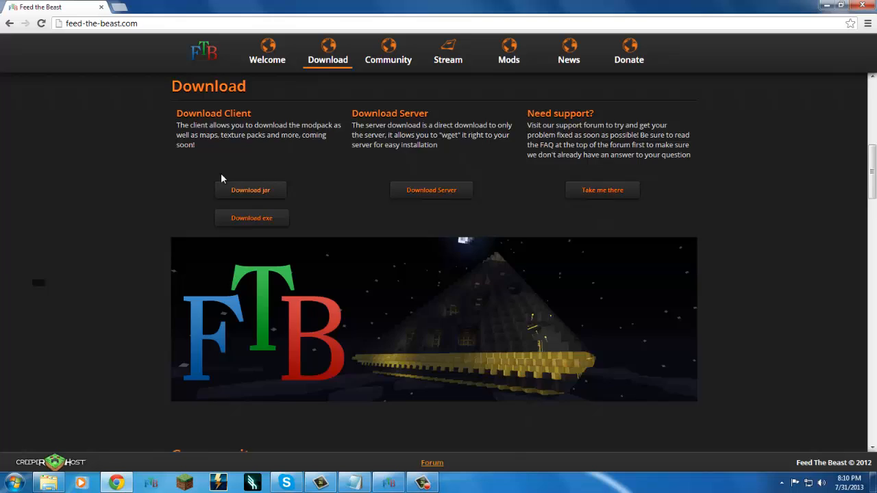
Step: Browse the FTB site between its welcome and download sections
left_click(266, 61)
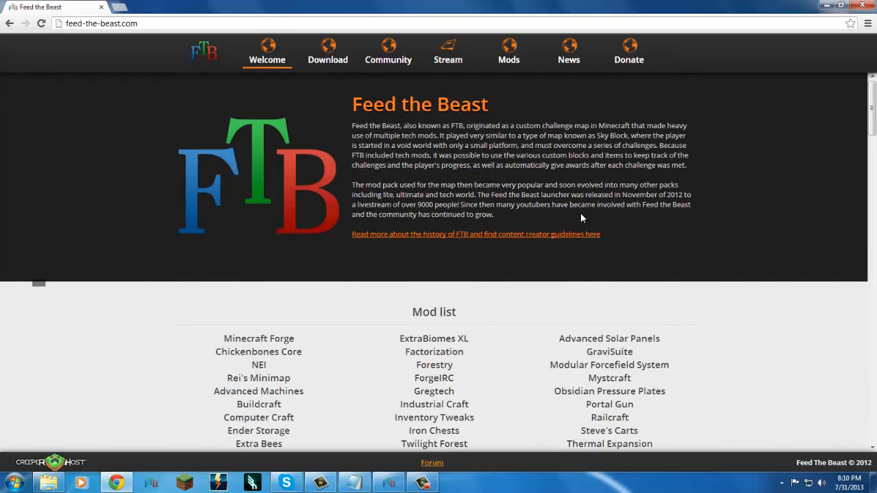
mouse_move(455, 163)
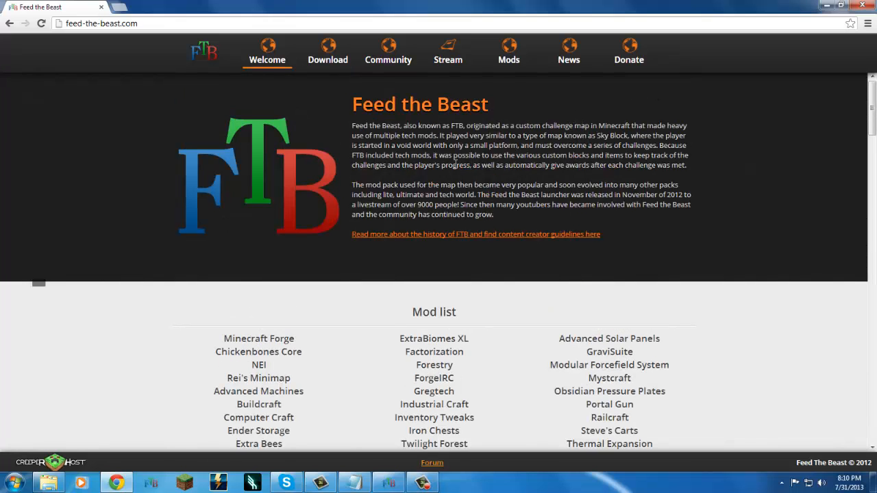
mouse_move(641, 183)
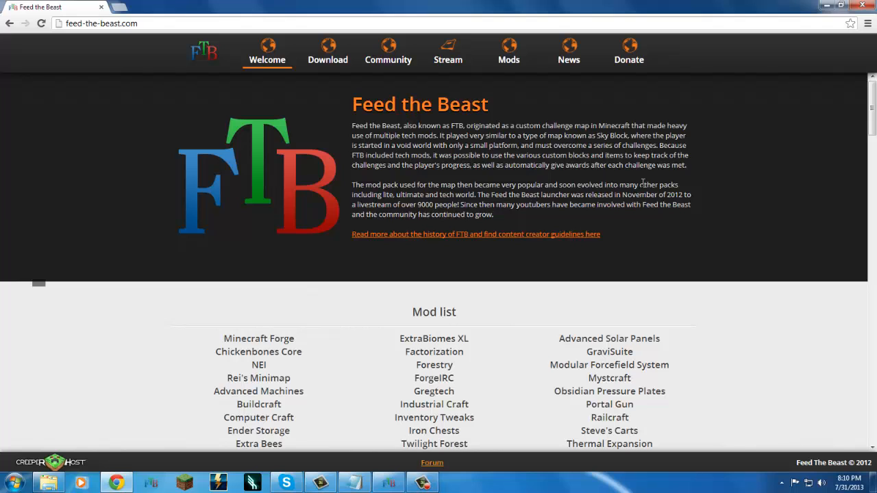
scroll("down", 3)
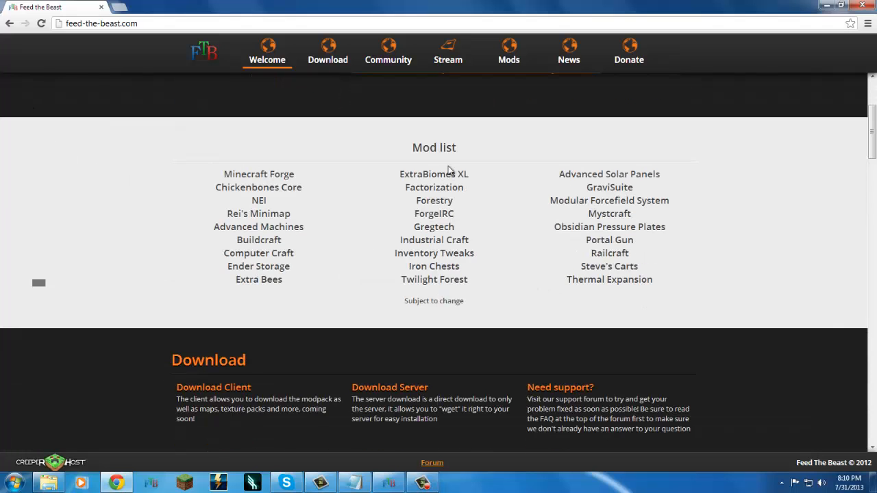
left_click(326, 61)
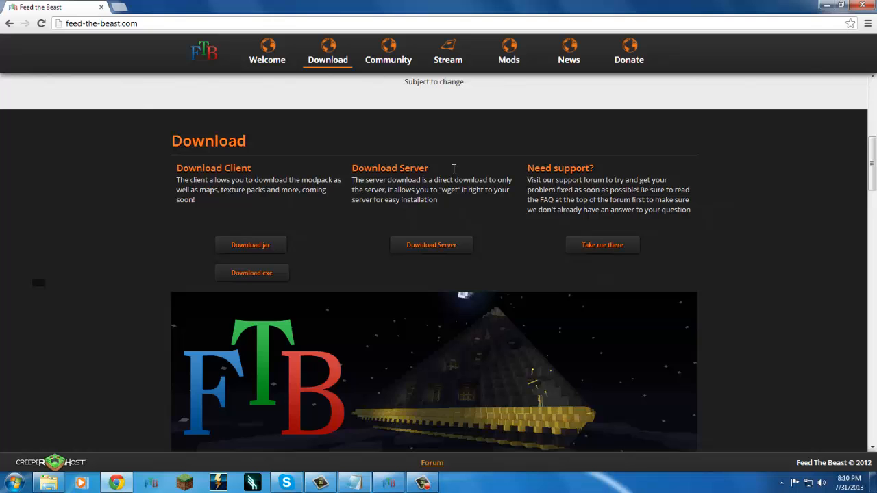
left_click(266, 60)
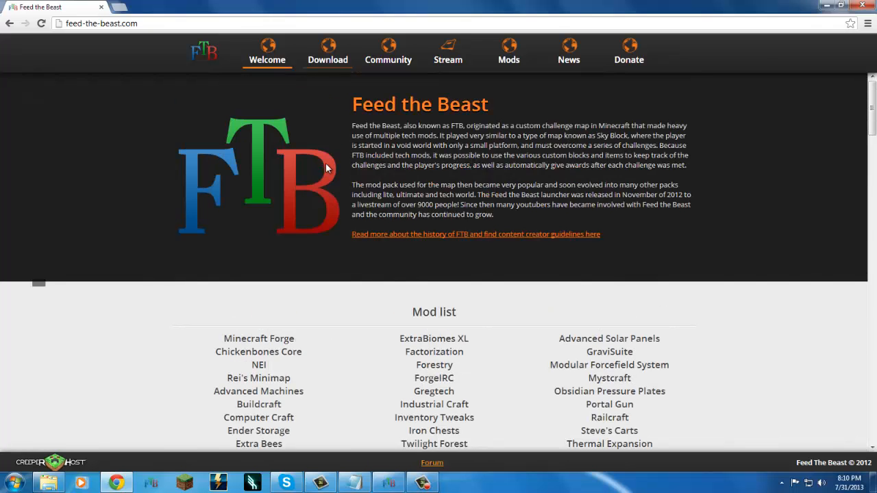
left_click(326, 60)
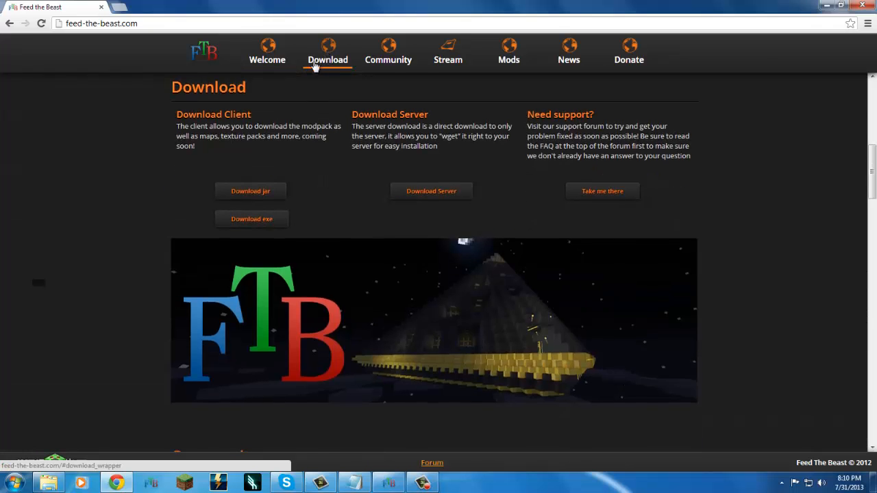
left_click(326, 60)
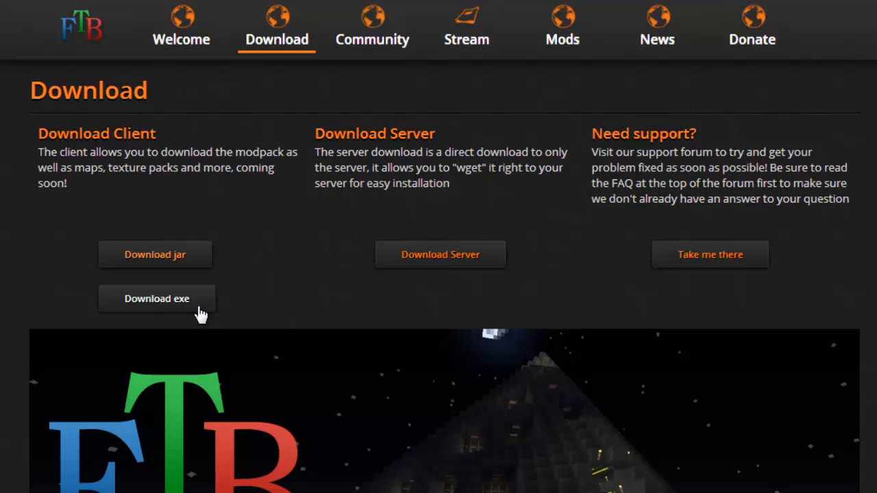
mouse_move(230, 253)
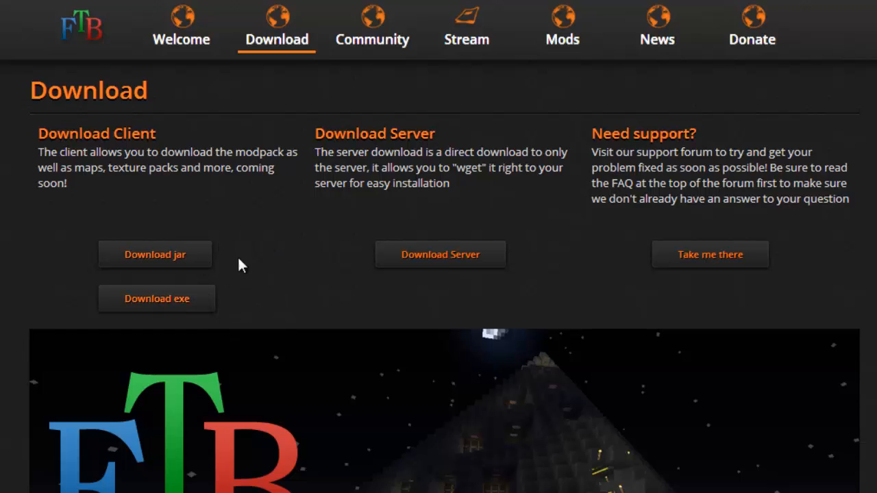
mouse_move(165, 260)
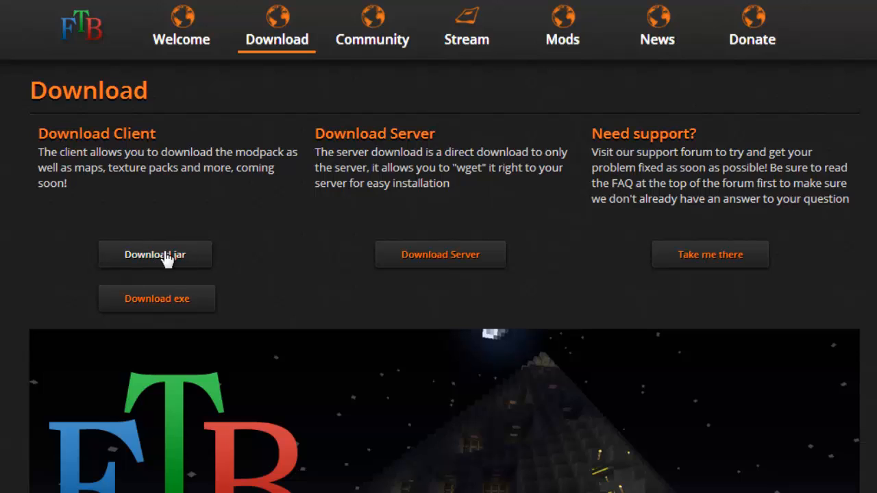
mouse_move(179, 313)
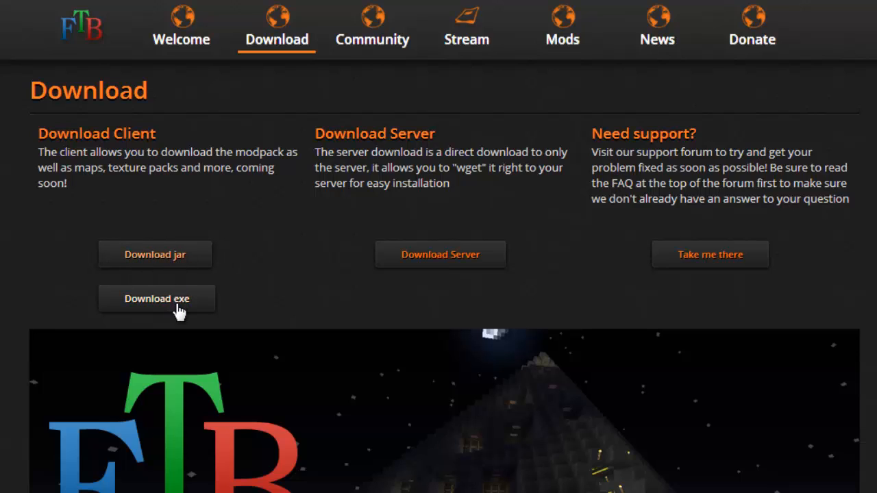
mouse_move(203, 309)
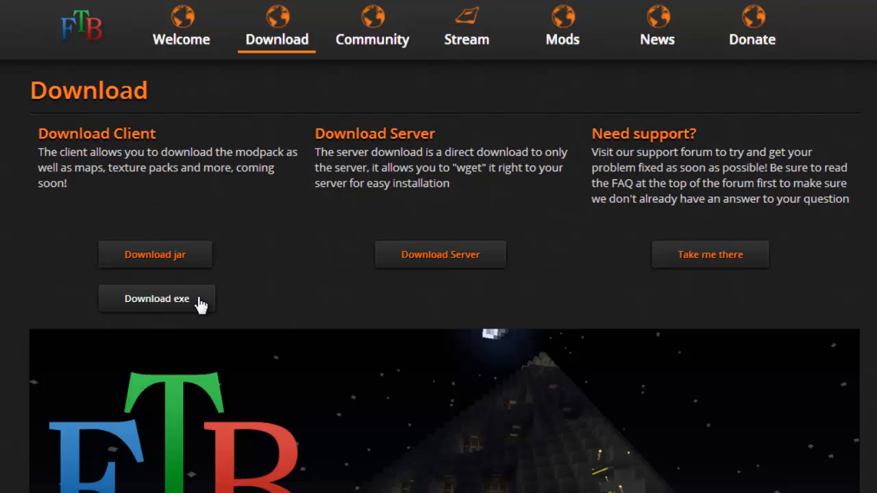
mouse_move(353, 248)
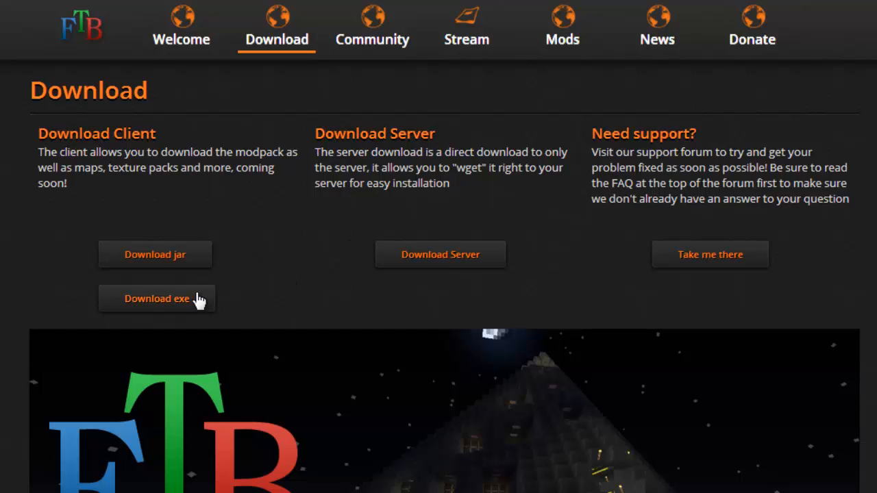
mouse_move(542, 241)
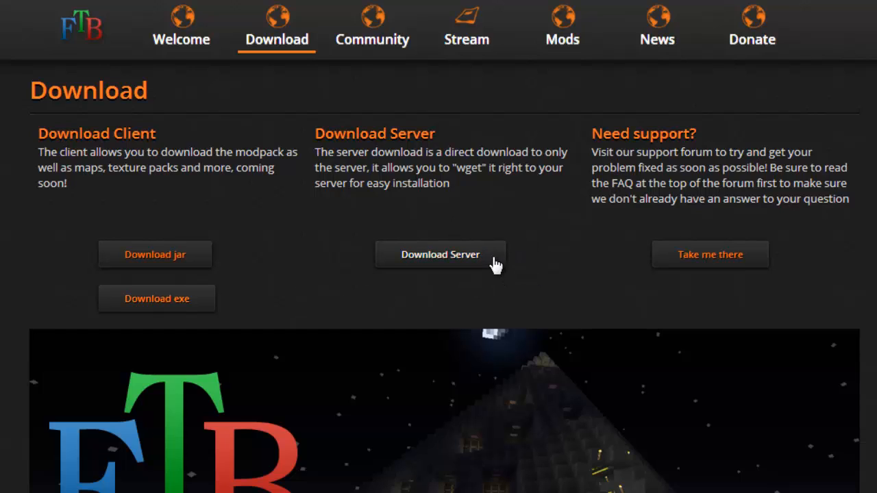
mouse_move(671, 224)
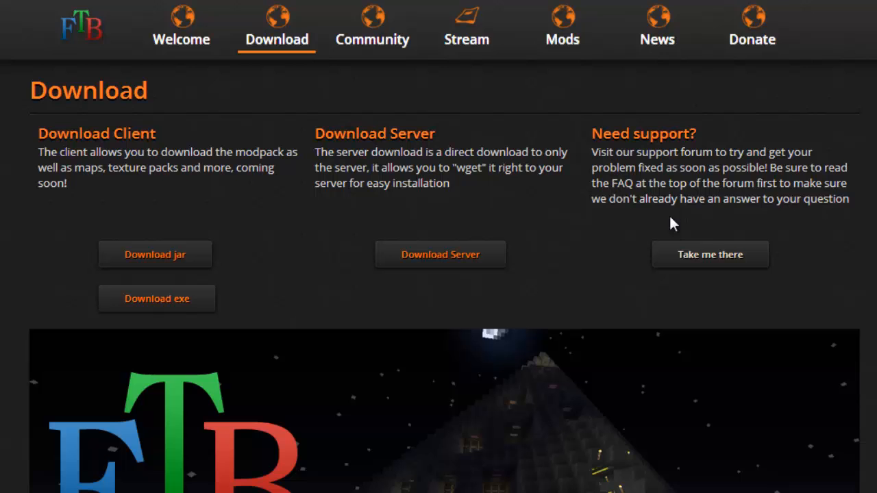
mouse_move(149, 329)
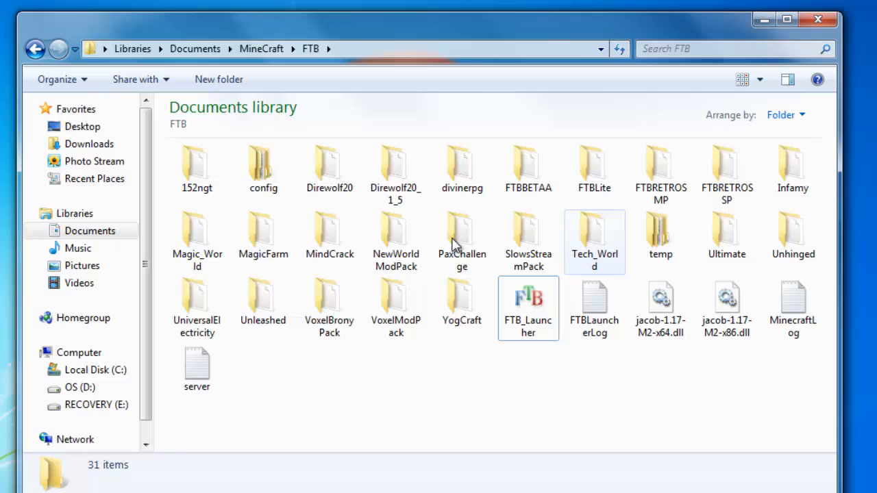
Step: In the FTB folder under Documents > MineCraft, run the FTB_Launcher application
left_click(529, 307)
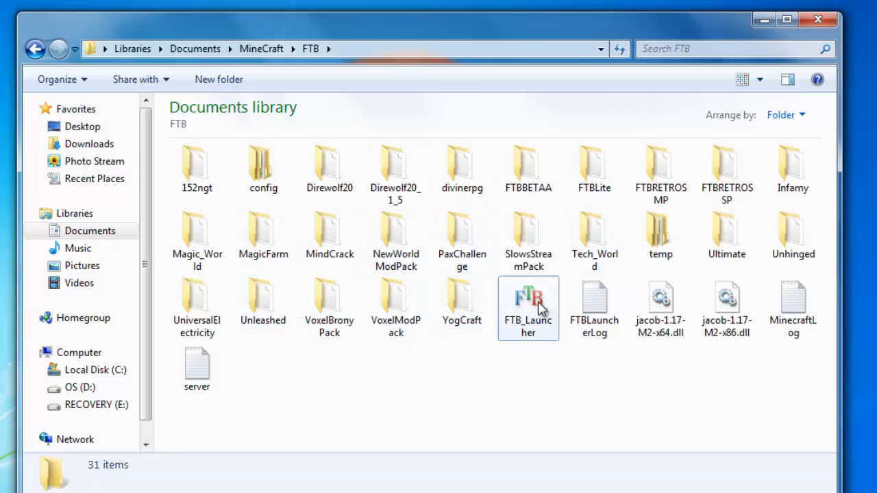
mouse_move(519, 313)
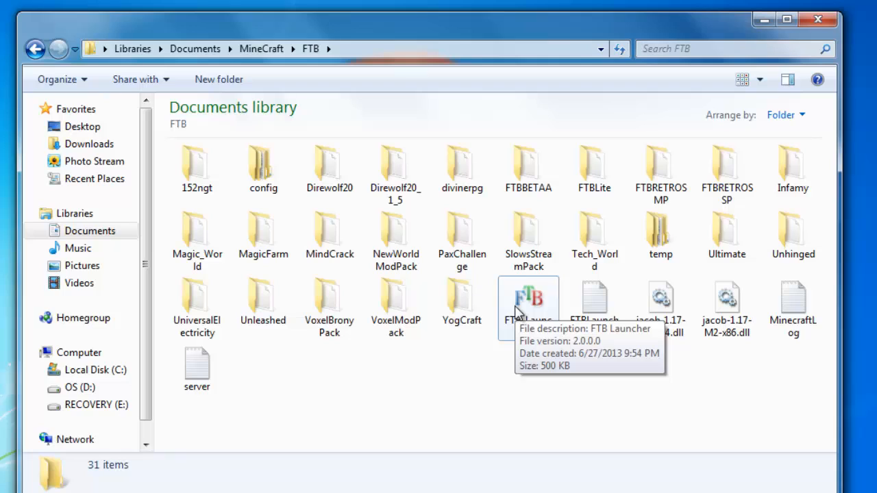
mouse_move(526, 315)
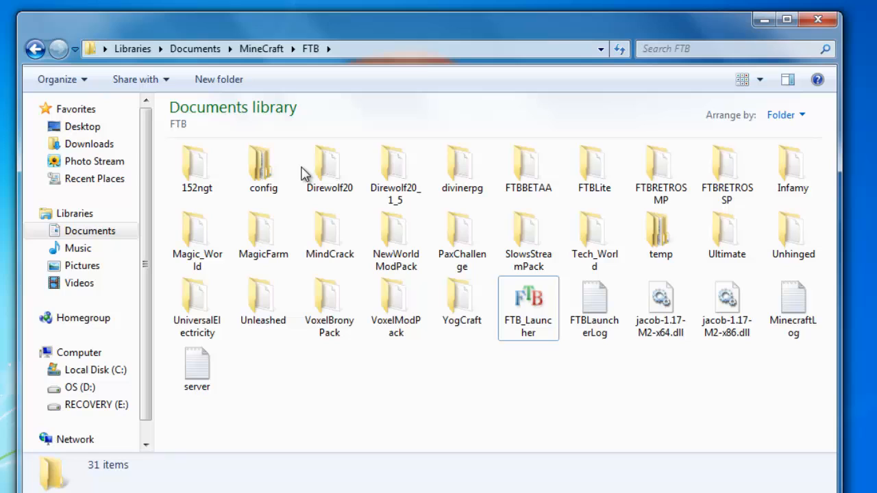
mouse_move(537, 338)
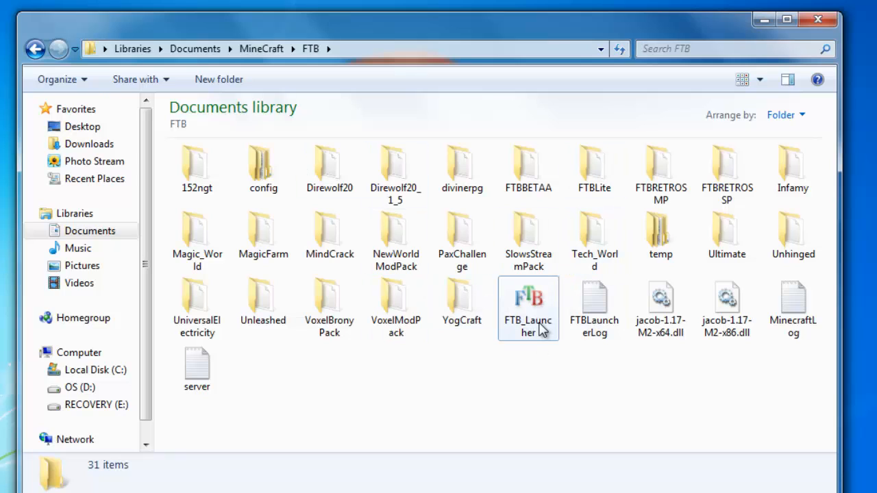
mouse_move(551, 312)
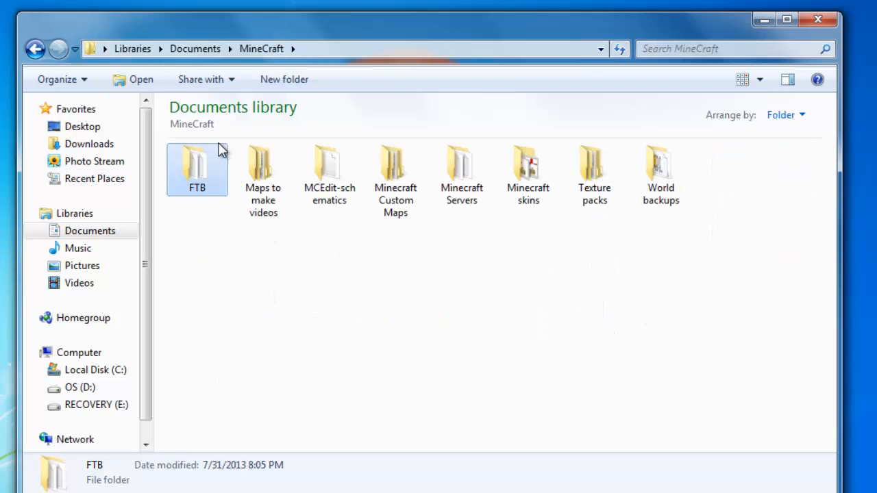
double_click(197, 169)
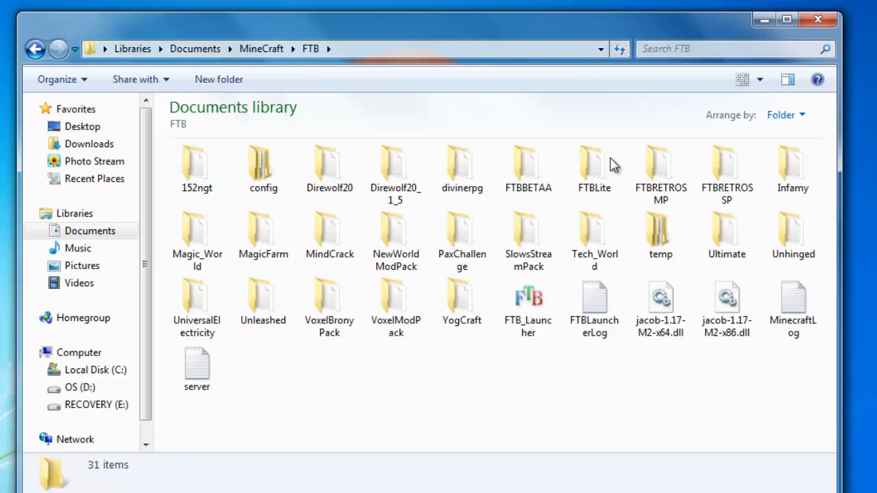
left_click(795, 301)
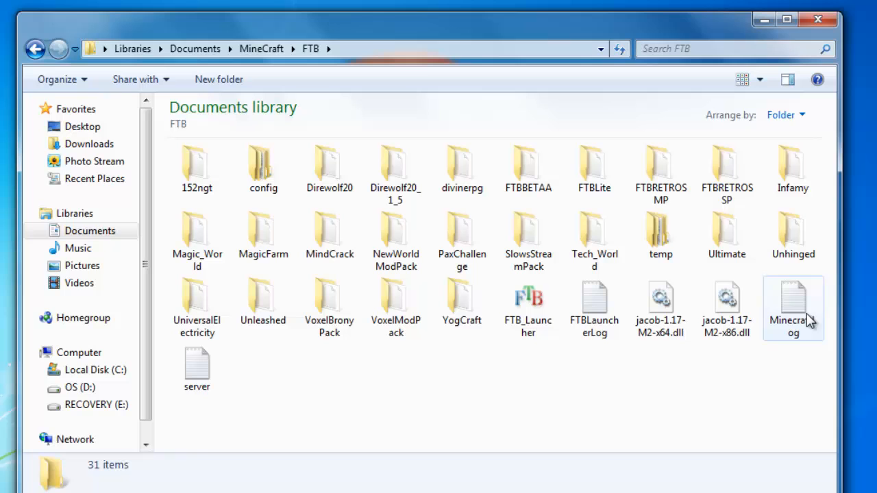
left_click(529, 308)
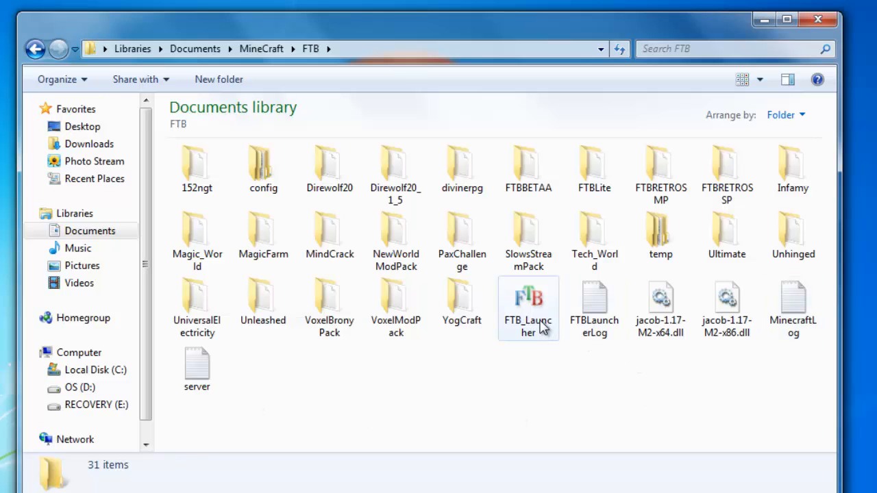
left_click(529, 304)
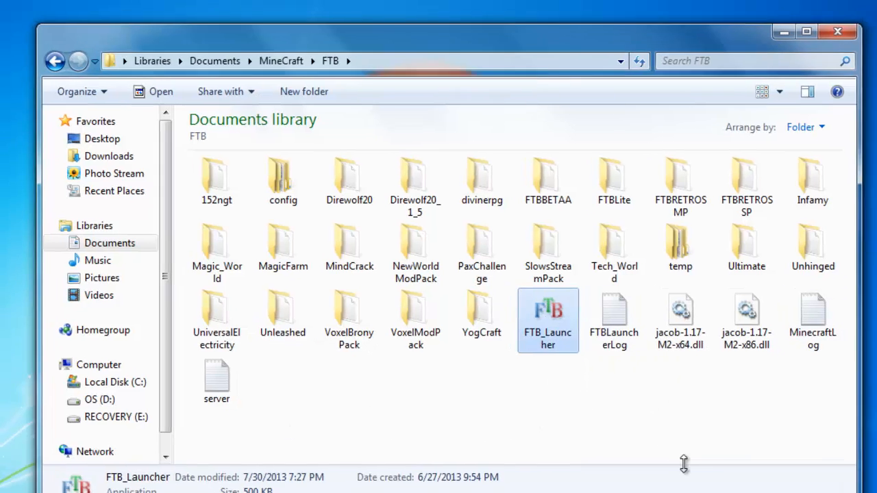
double_click(548, 307)
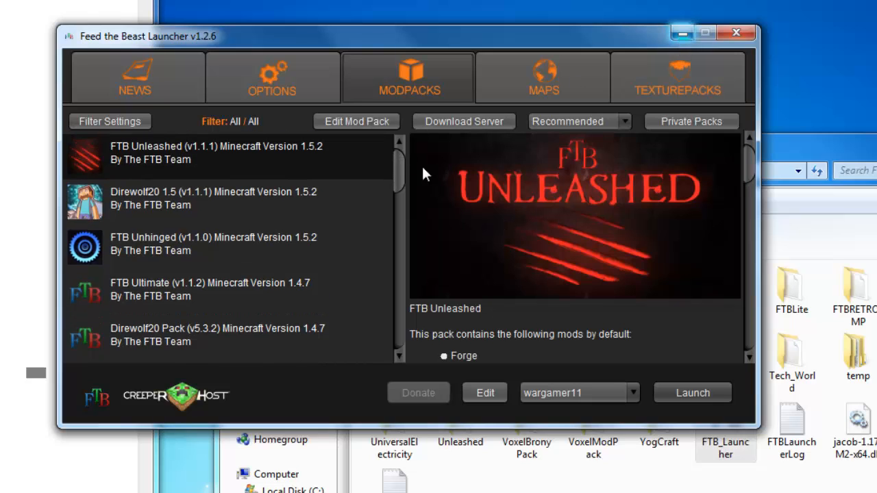
Step: Choose the wargamer11 profile and update it with Remember Password enabled
scroll("down", 3)
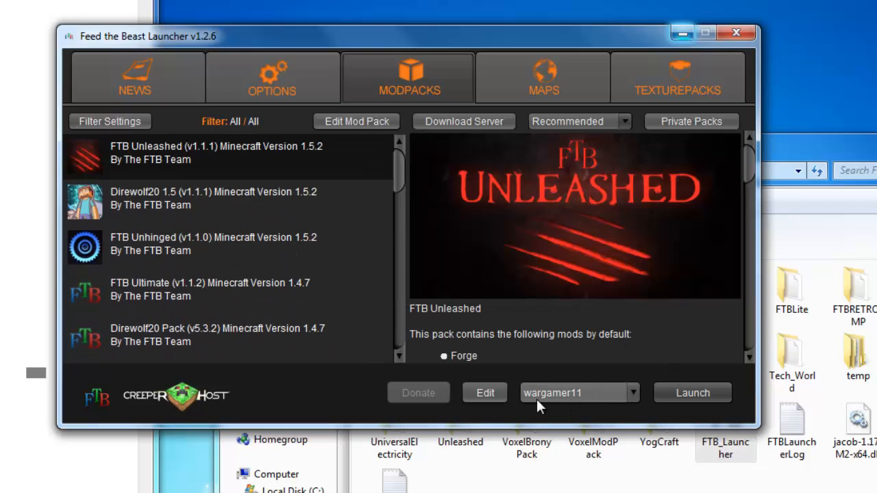
mouse_move(630, 393)
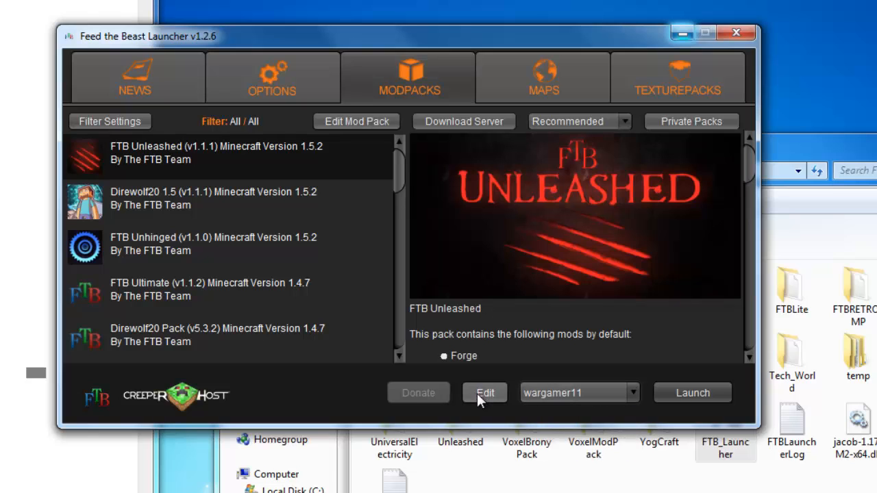
left_click(485, 391)
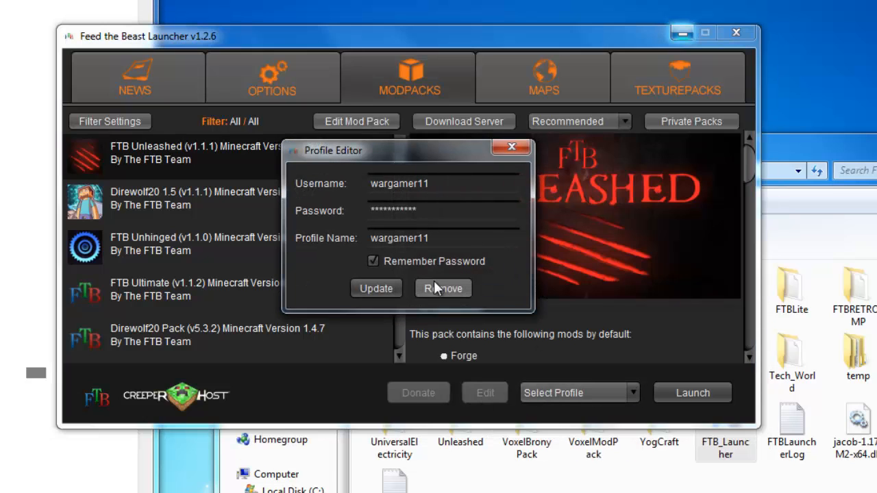
left_click(442, 288)
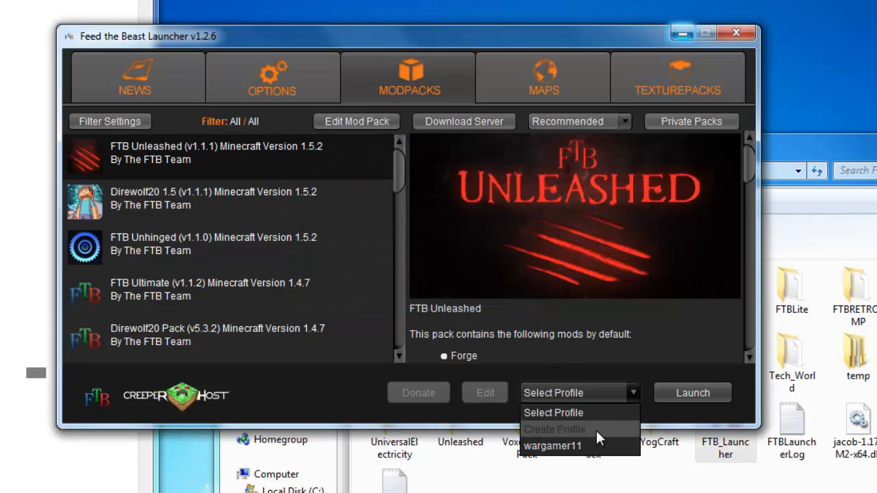
left_click(554, 430)
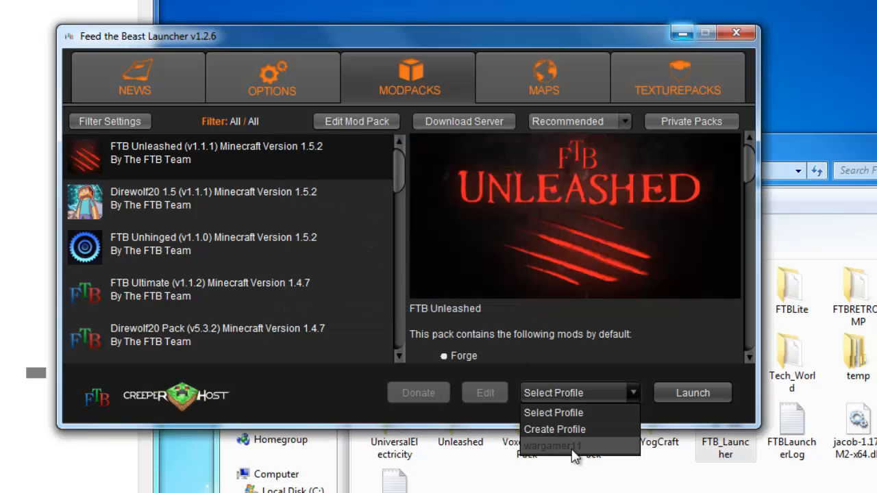
left_click(559, 445)
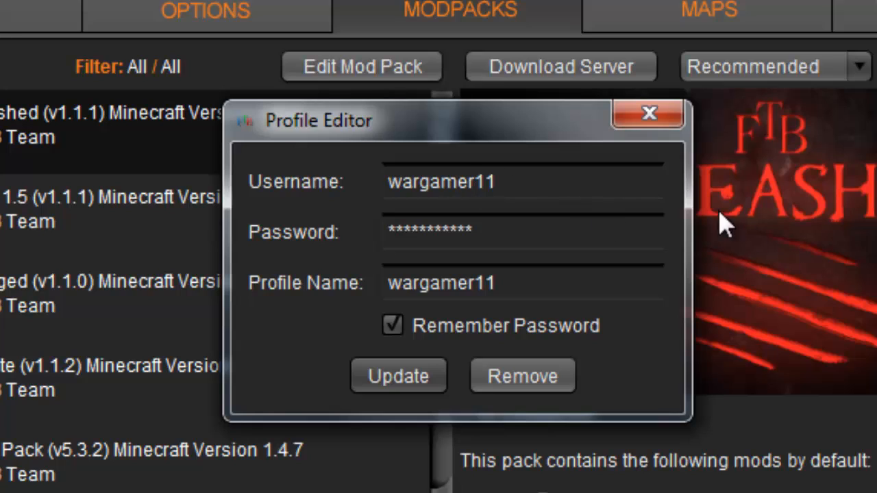
mouse_move(570, 199)
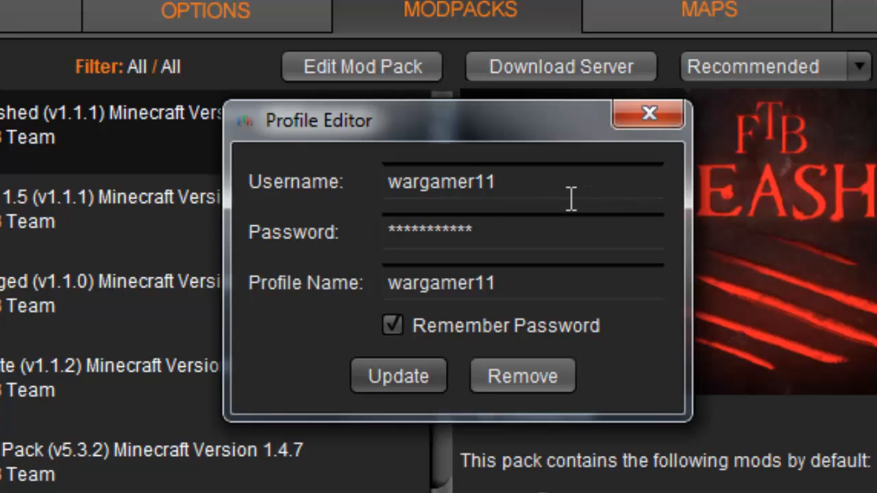
mouse_move(574, 171)
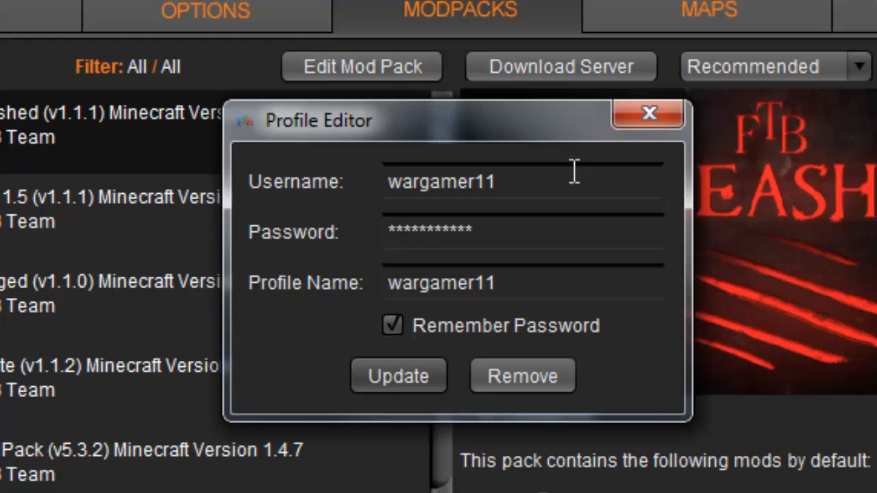
mouse_move(433, 194)
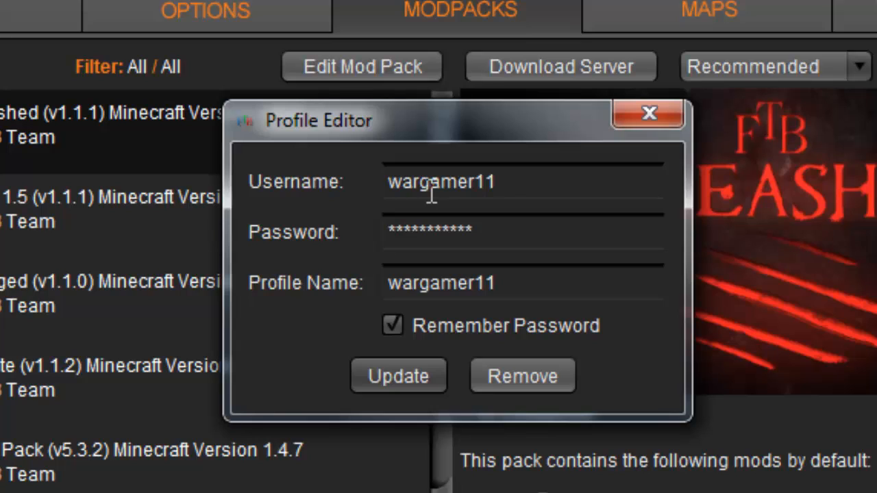
mouse_move(373, 257)
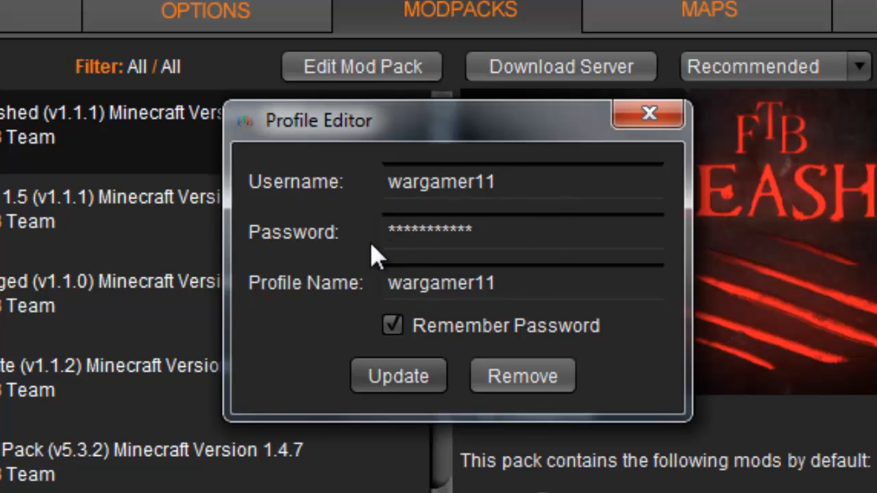
mouse_move(259, 254)
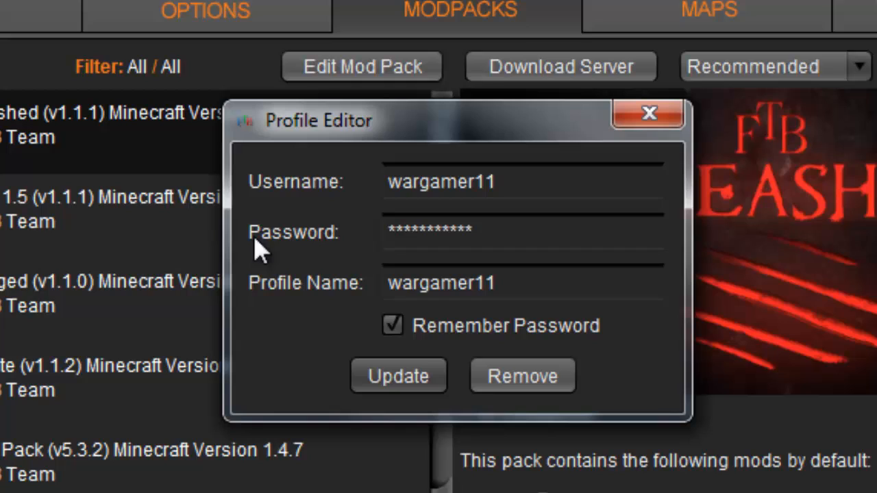
mouse_move(710, 483)
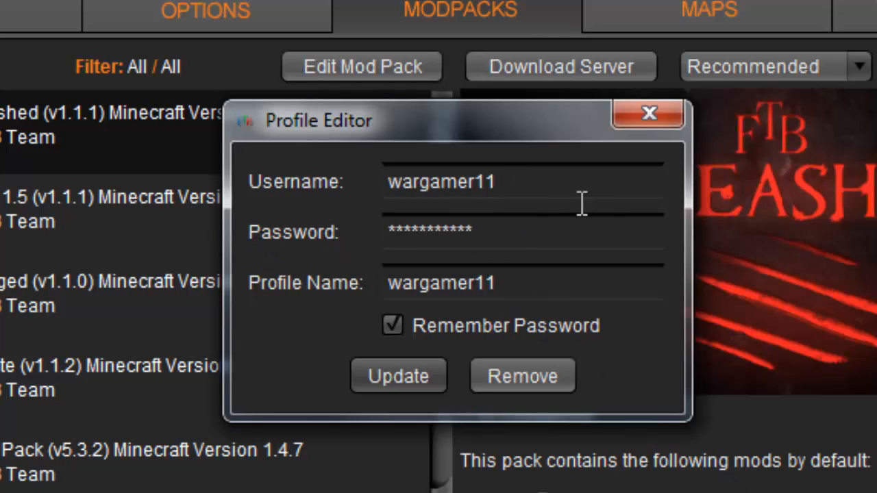
mouse_move(620, 328)
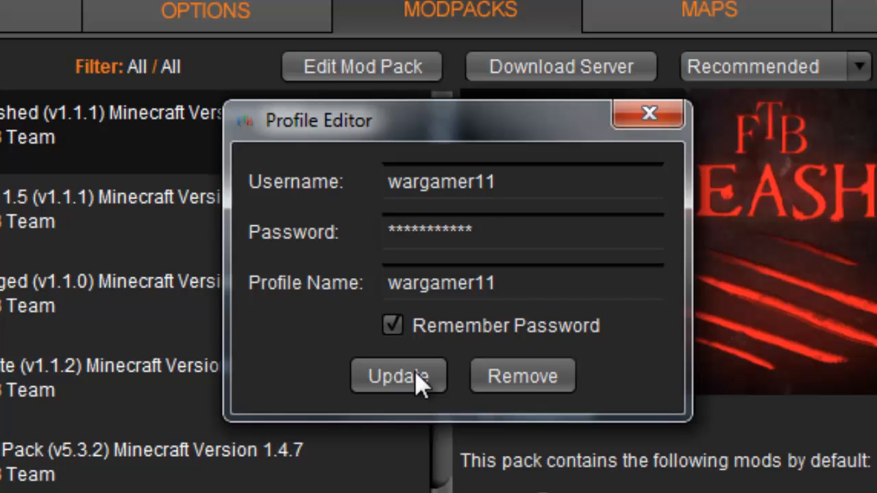
left_click(397, 376)
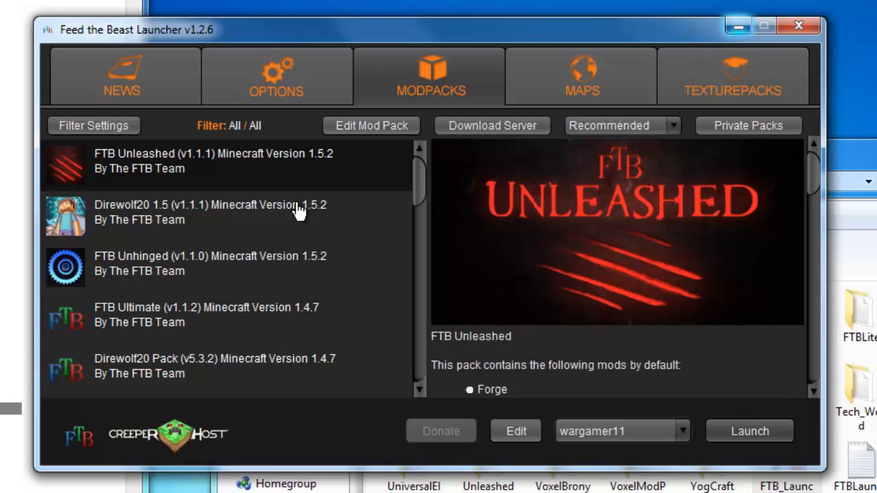
mouse_move(703, 330)
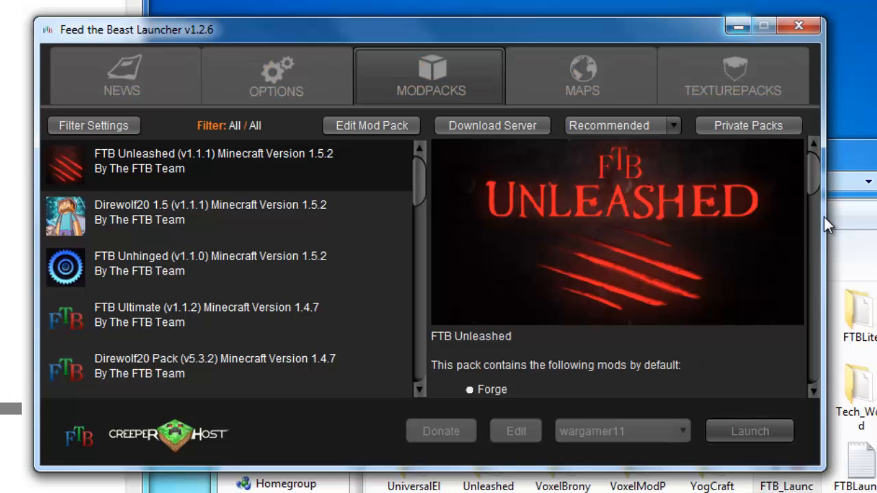
Step: Launch FTB Unleashed with the wargamer11 profile
left_click(750, 430)
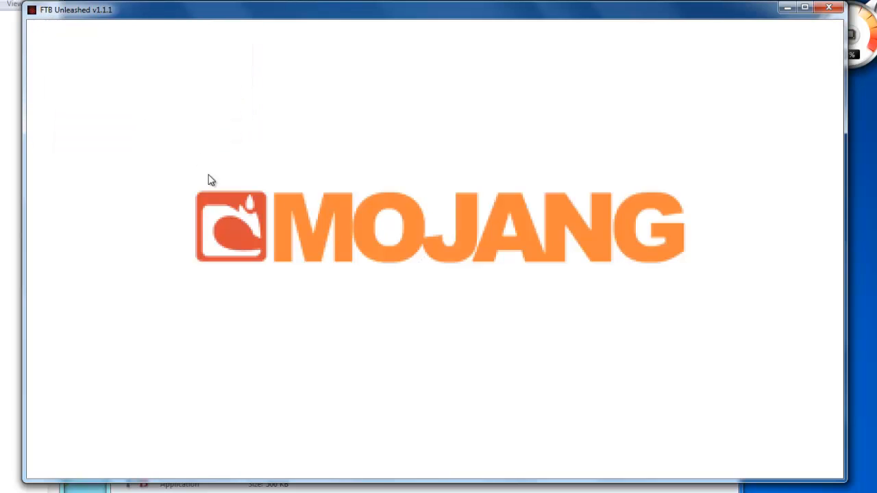
mouse_move(462, 225)
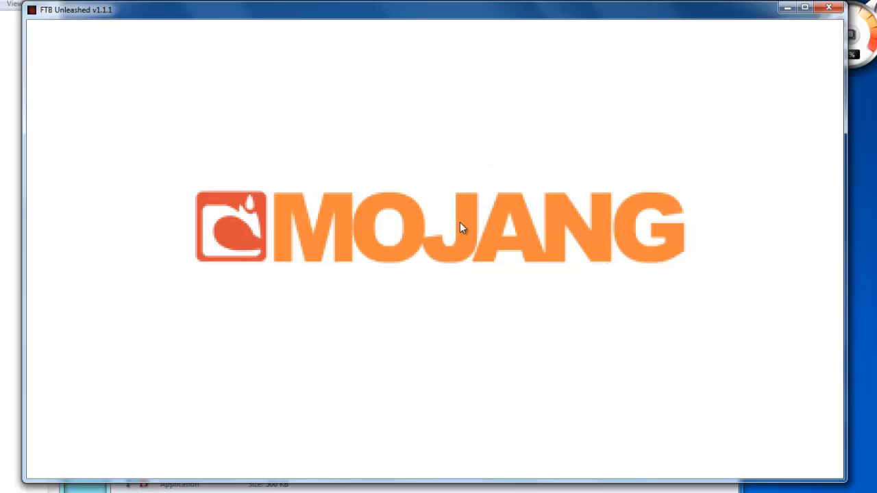
mouse_move(528, 222)
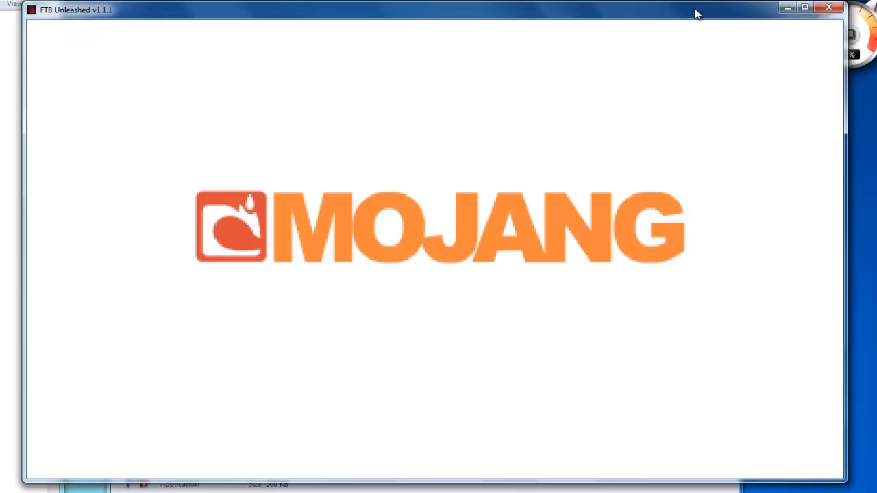
mouse_move(641, 88)
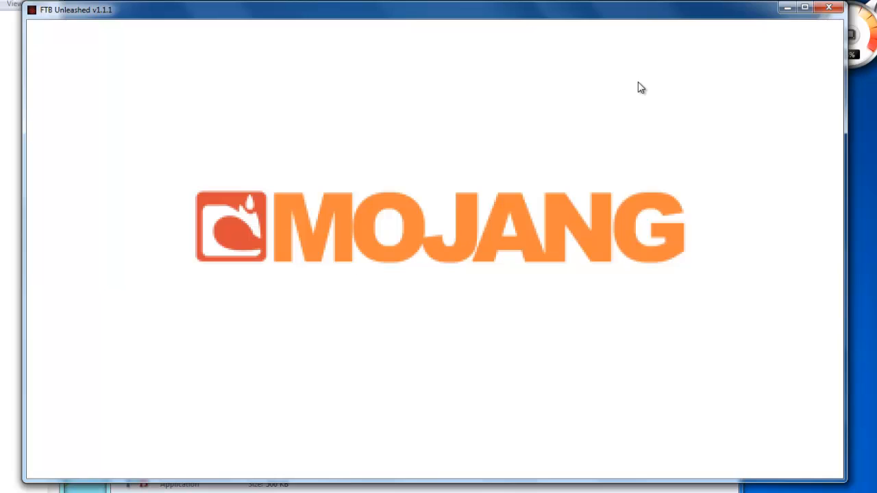
mouse_move(340, 443)
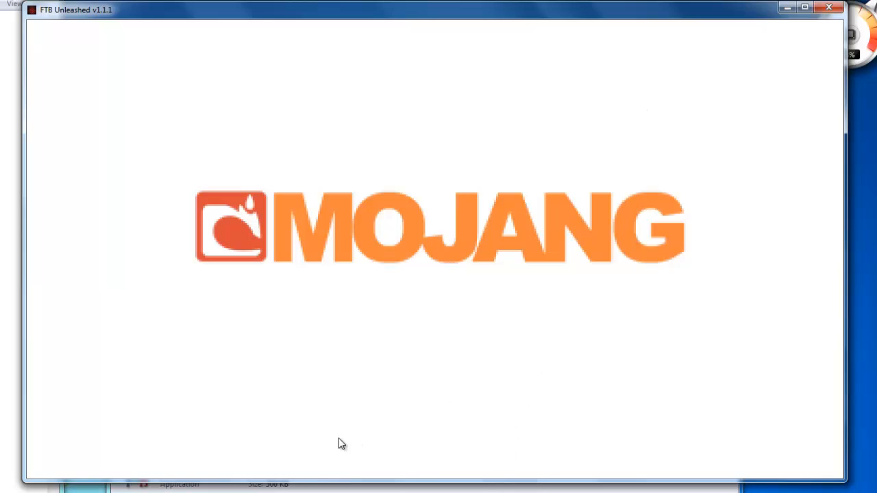
mouse_move(630, 167)
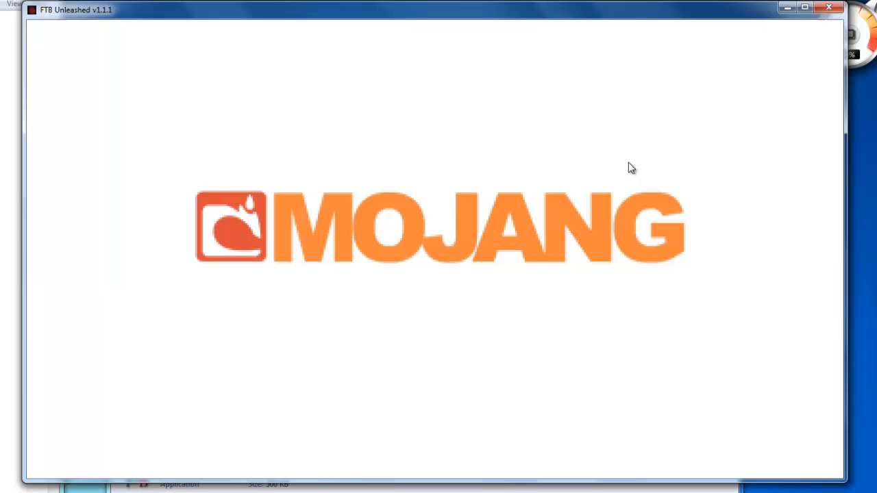
mouse_move(756, 115)
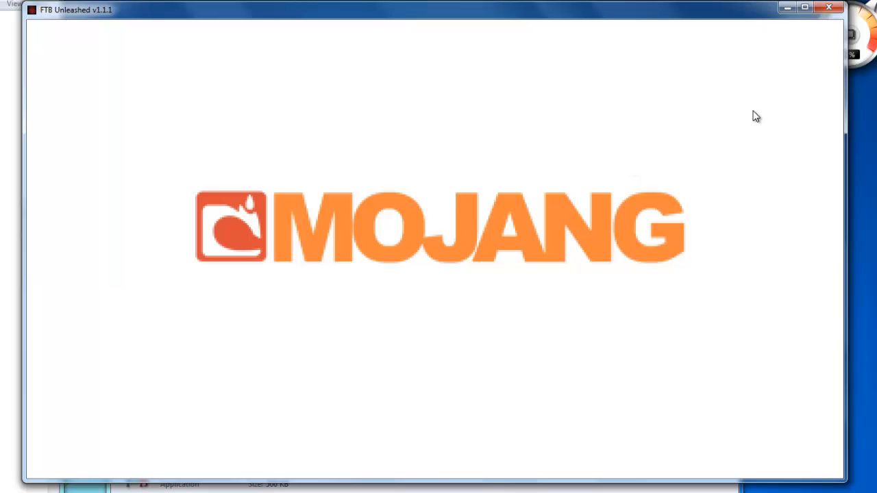
mouse_move(394, 226)
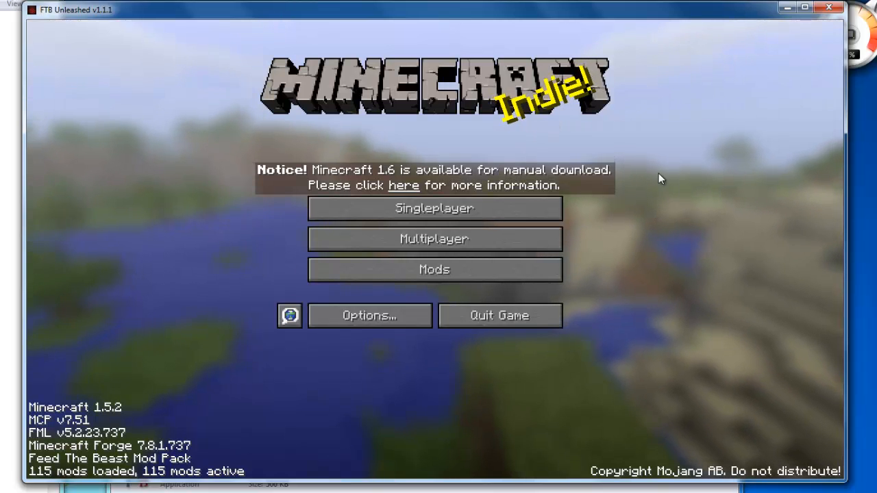
mouse_move(71, 50)
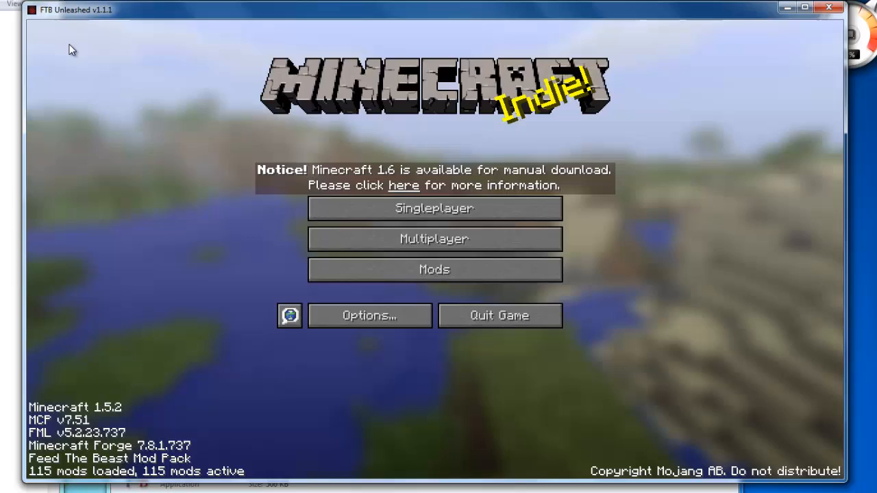
Step: Scroll the Mod List from Minecraft Coder Pack down to OmniTools, then leave it
left_click(434, 269)
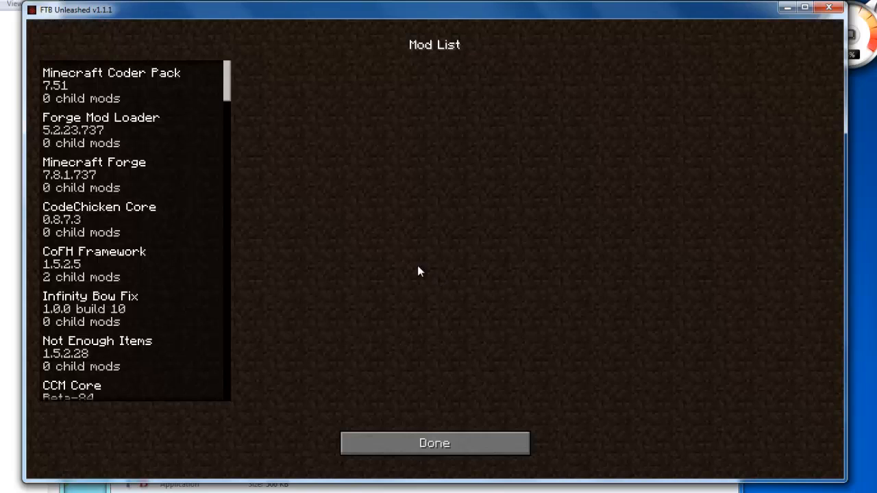
scroll("down", 3)
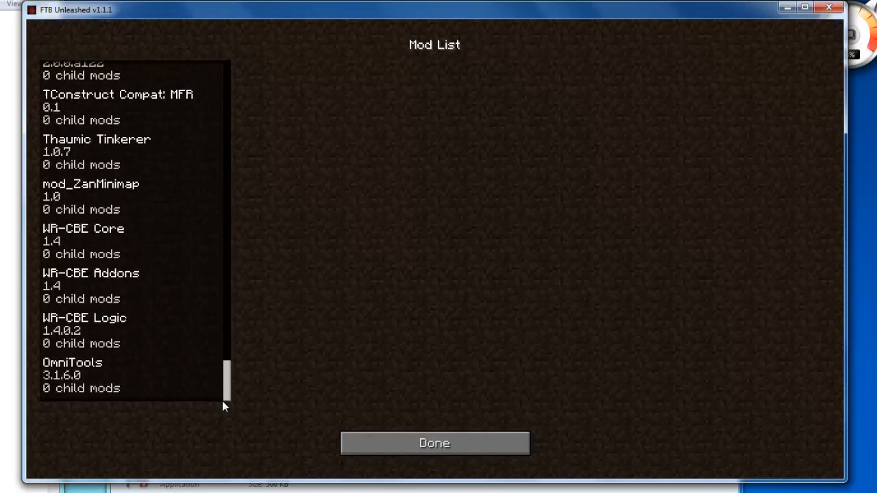
left_click(433, 444)
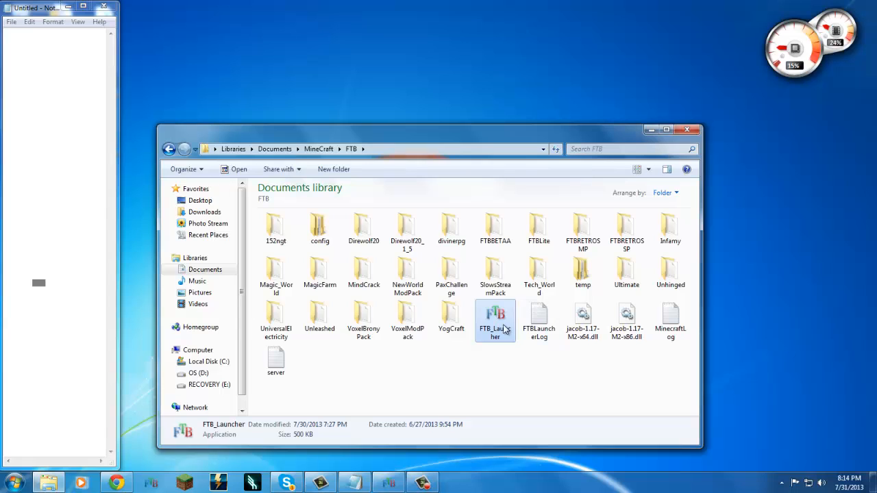
mouse_move(496, 184)
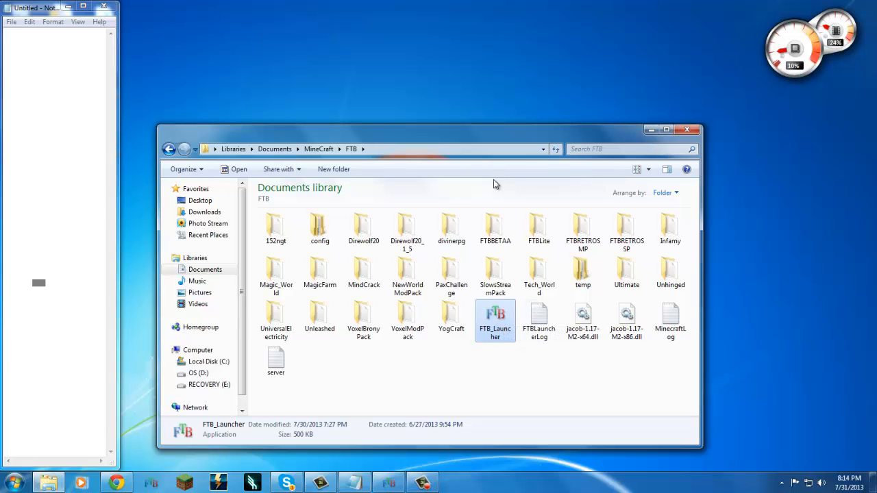
Step: Pin FTB_Launcher to the taskbar and reopen its file actions to check
right_click(496, 318)
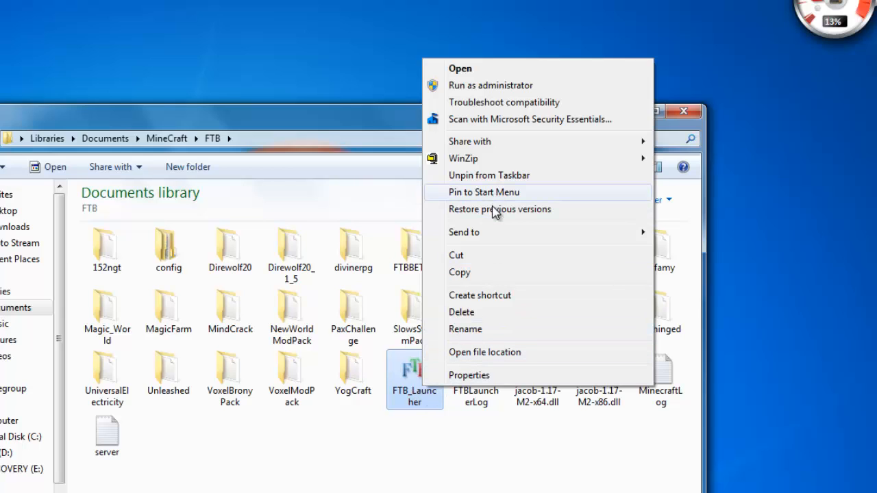
left_click(479, 296)
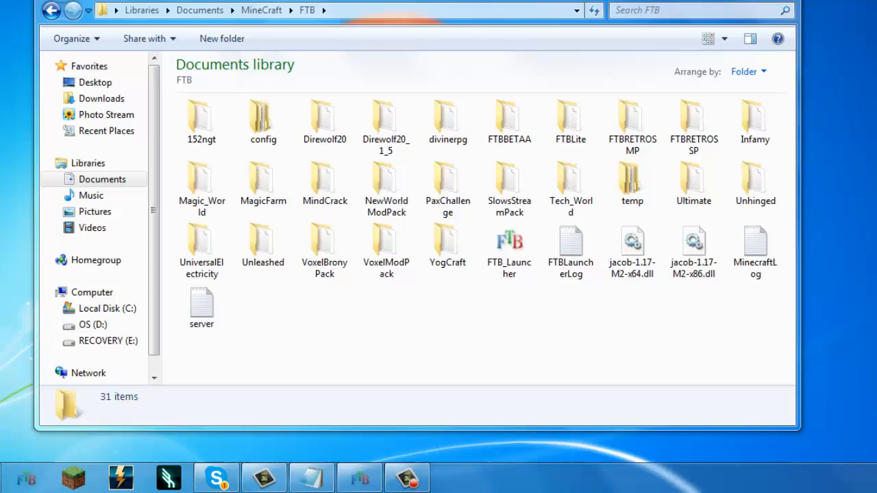
left_click(509, 246)
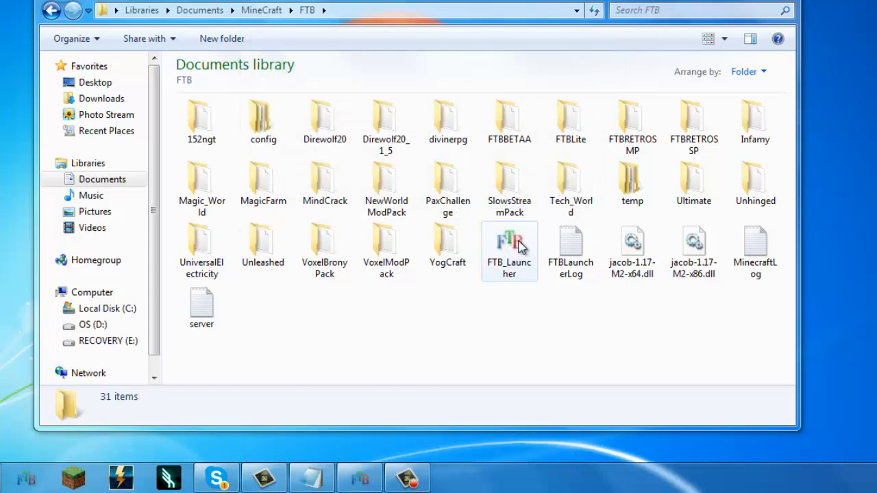
left_click(510, 246)
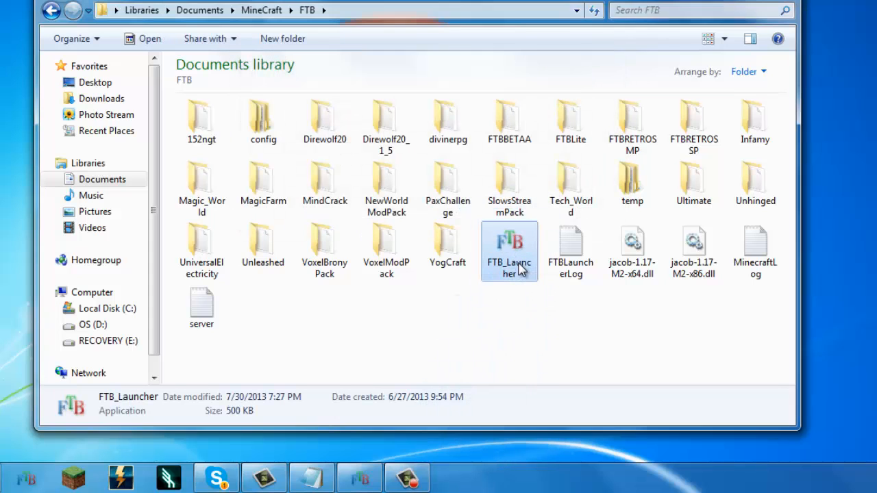
right_click(509, 252)
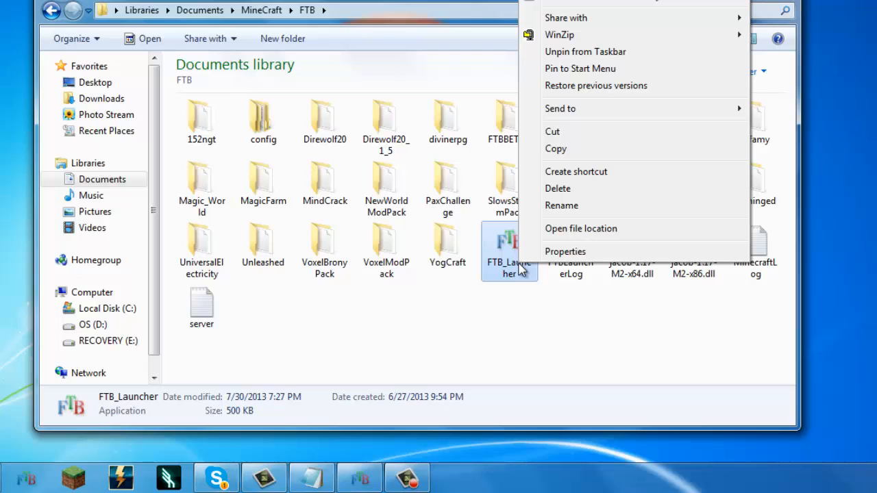
mouse_move(618, 118)
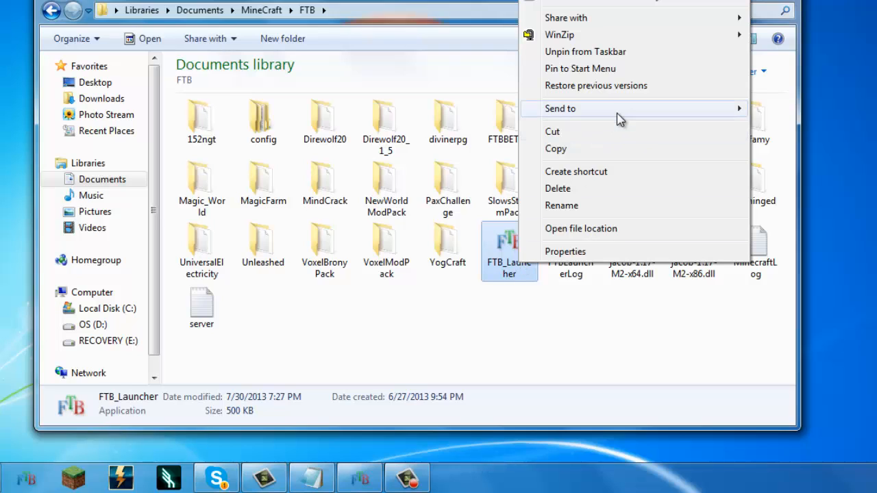
mouse_move(622, 55)
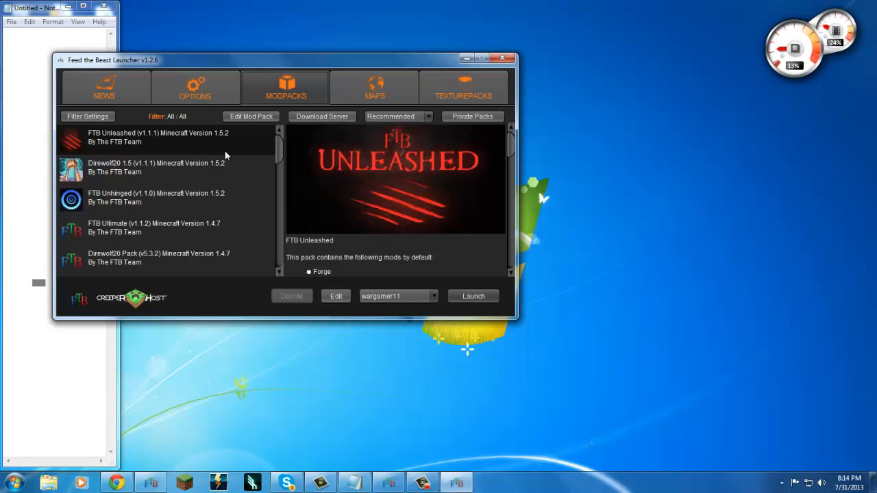
Step: Close the Feed the Beast Launcher window, returning to the desktop
scroll("down", 3)
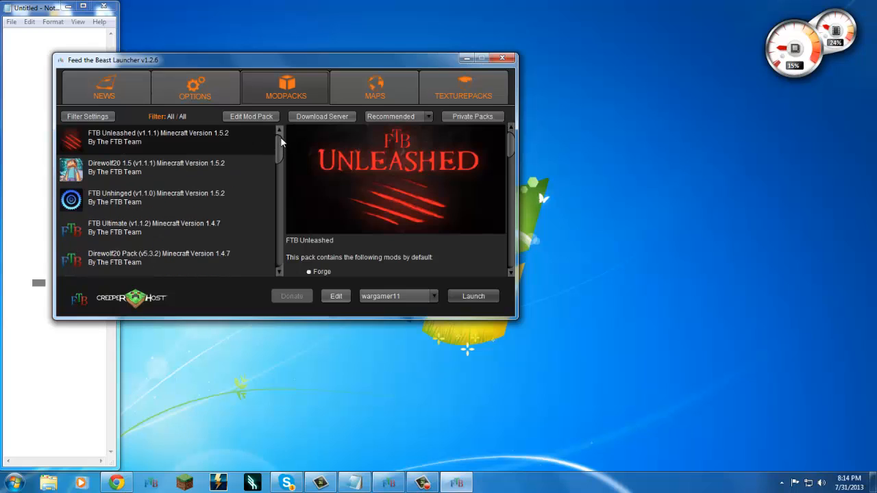
mouse_move(406, 118)
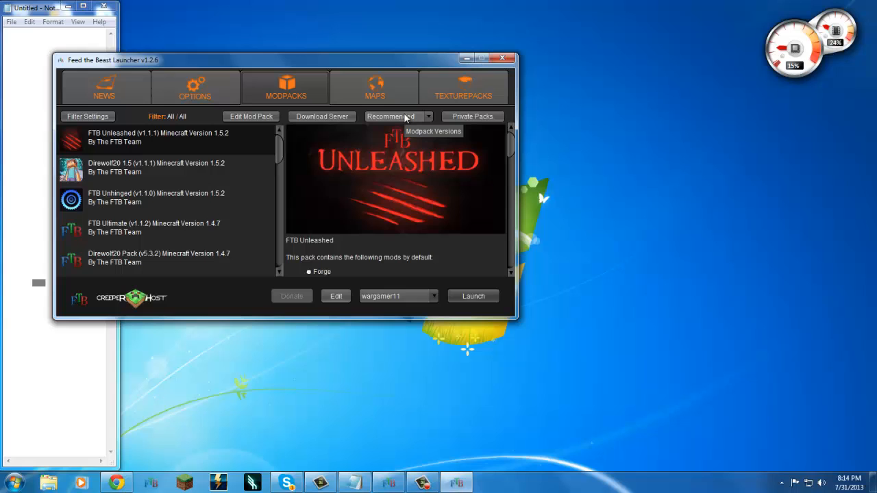
mouse_move(482, 59)
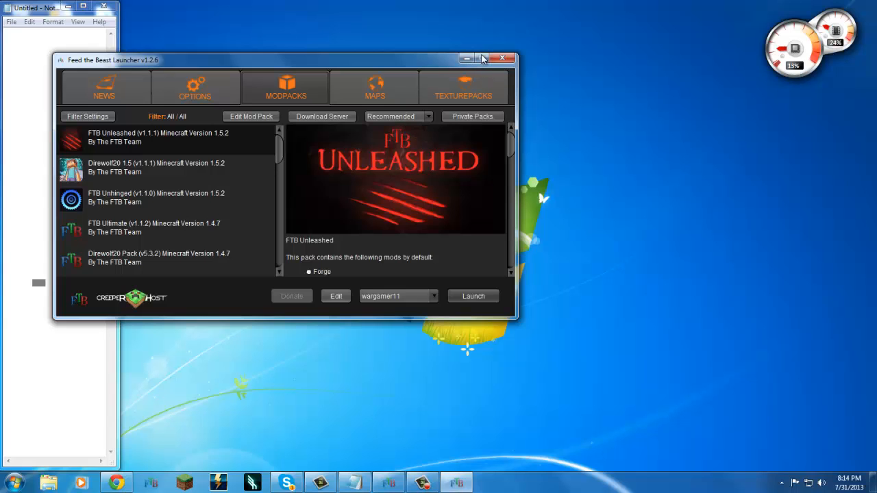
left_click(501, 58)
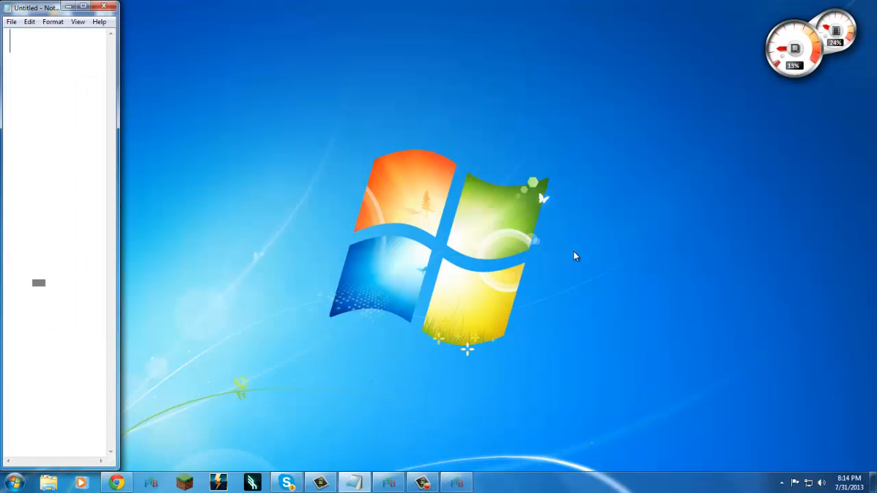